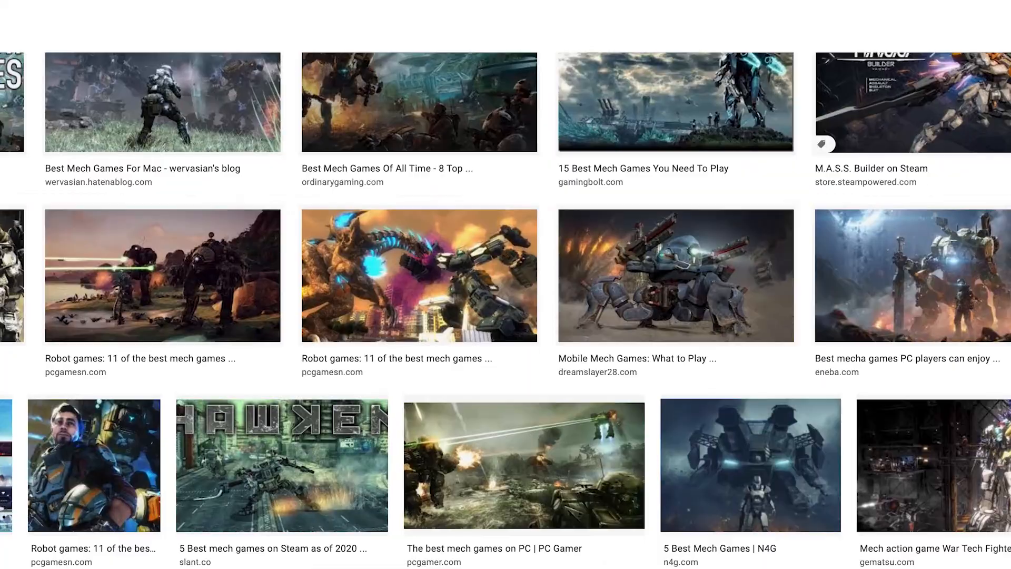
Buy the Ranger's Relic Helmet from the Anthem store using coin.
scroll("down", 3)
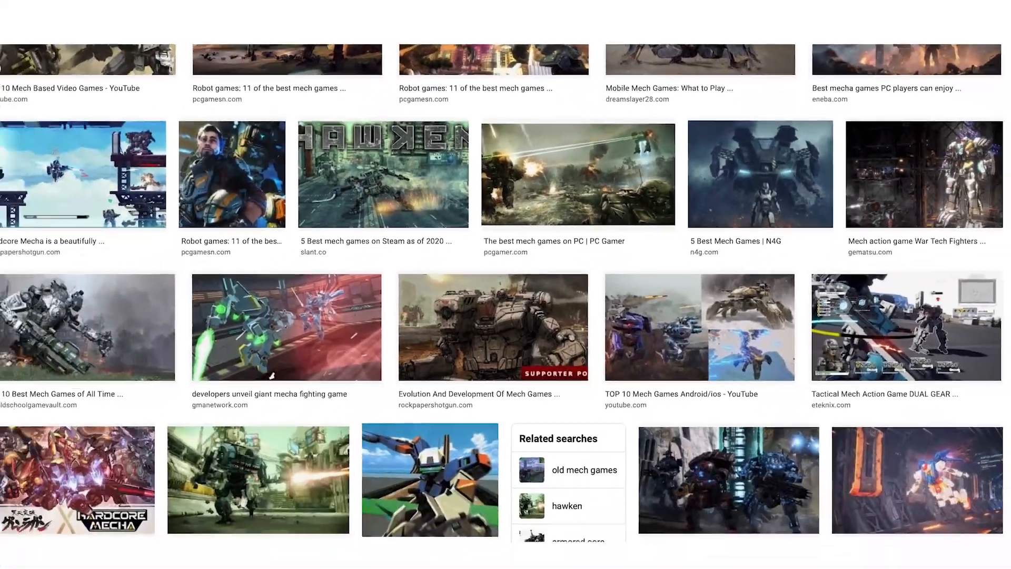
scroll("down", 3)
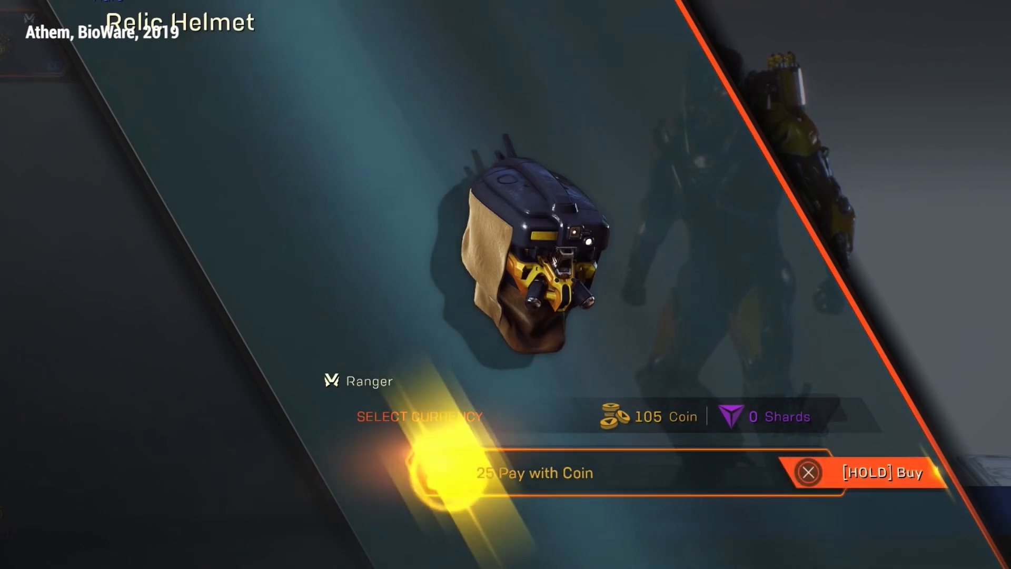
left_click(867, 472)
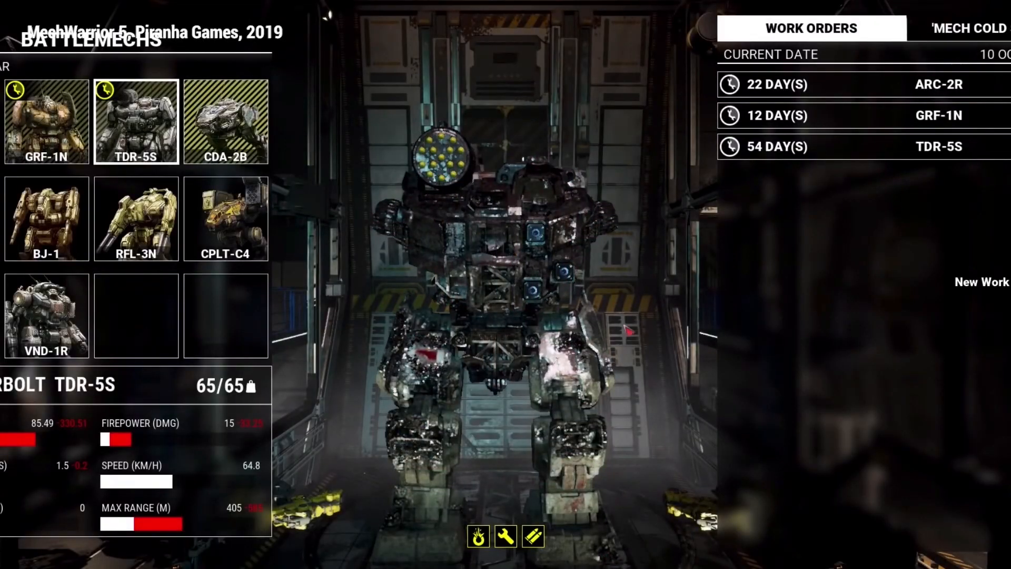
left_click(225, 122)
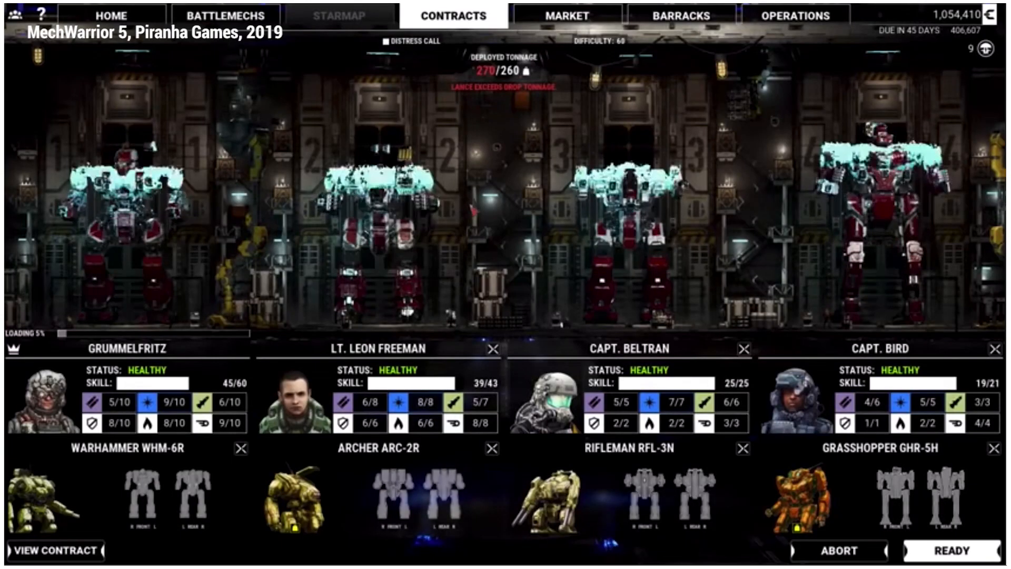
left_click(222, 14)
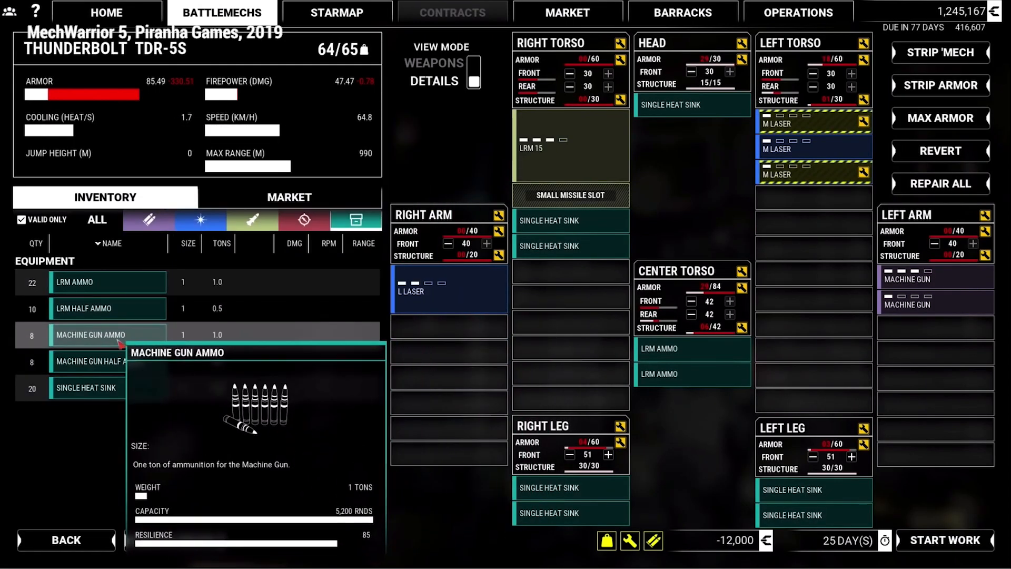
left_click(945, 540)
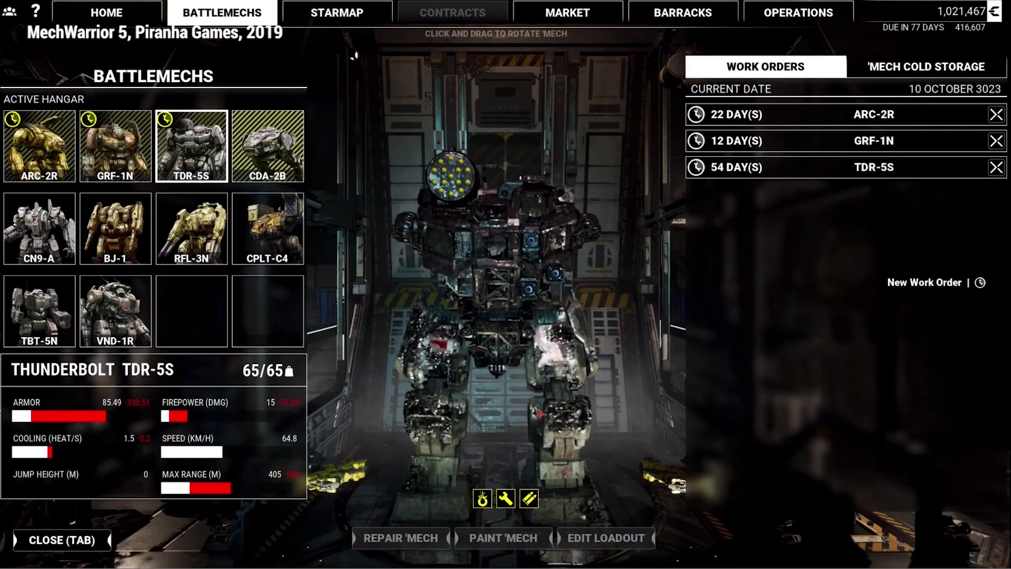
left_click(266, 145)
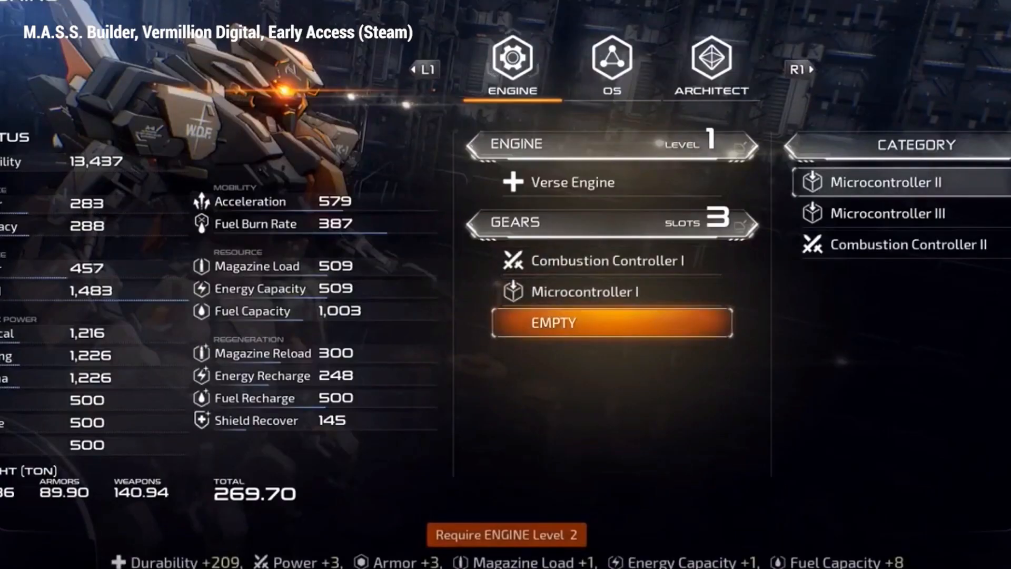
left_click(711, 66)
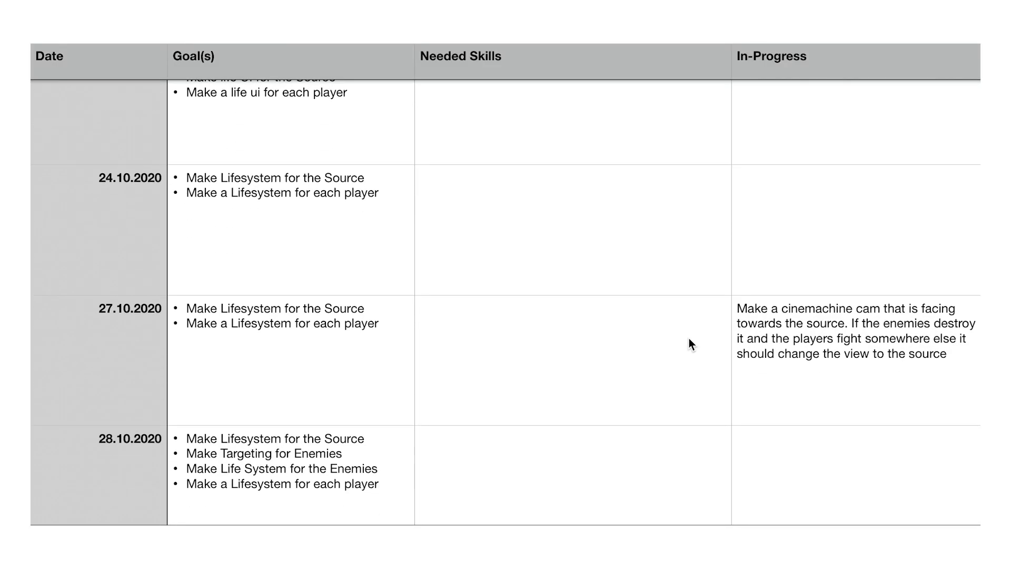
Scroll the task log down to the 10.11.2020 row about rotating spawned buildings.
scroll("down", 3)
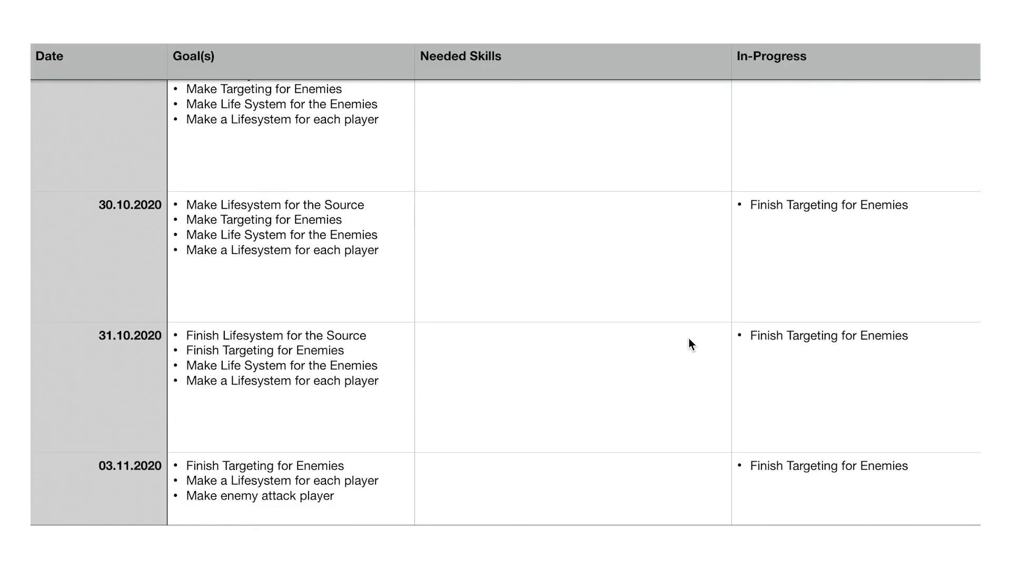
scroll("down", 3)
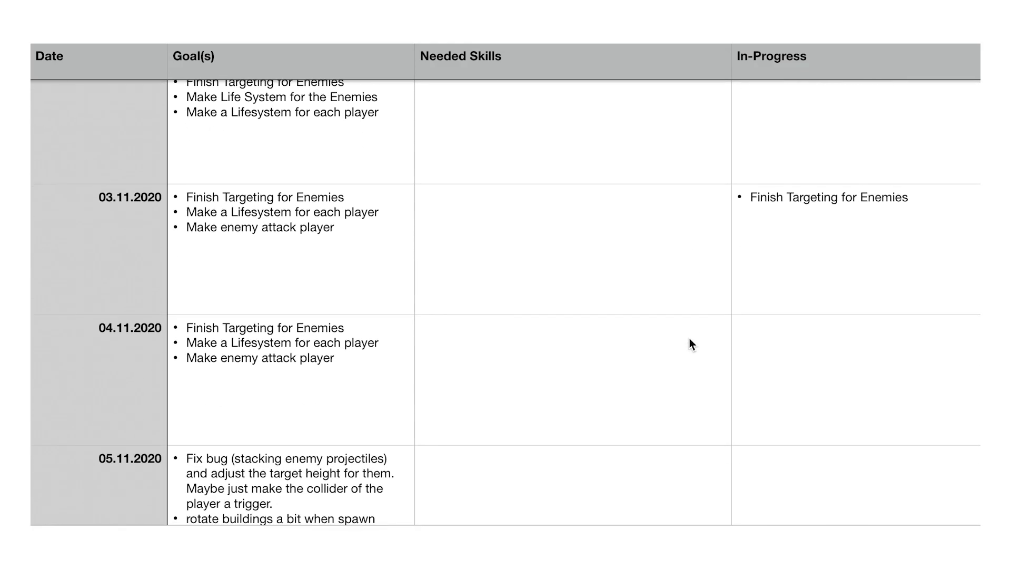
scroll("down", 3)
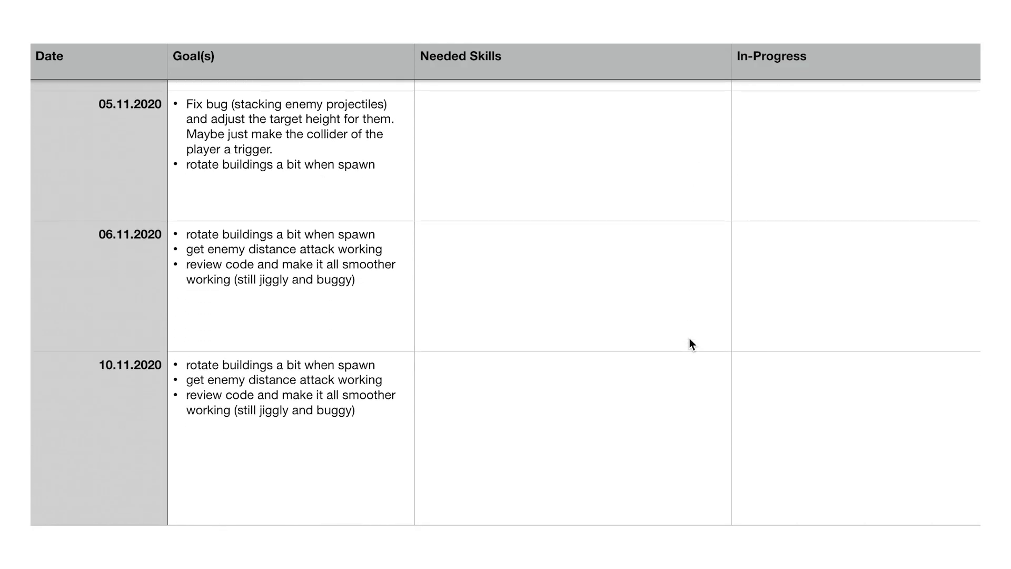